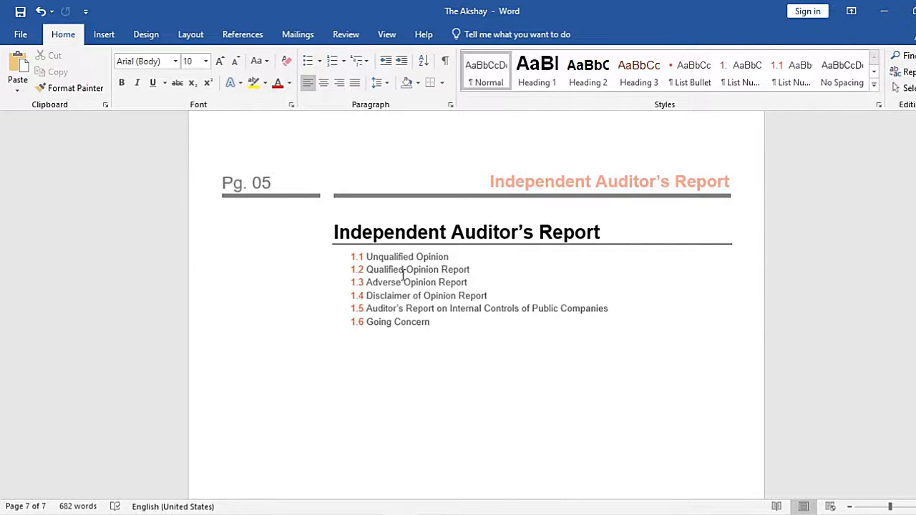
- Place the cursor in the Independent Auditor's Report text on page 7
left_click(334, 368)
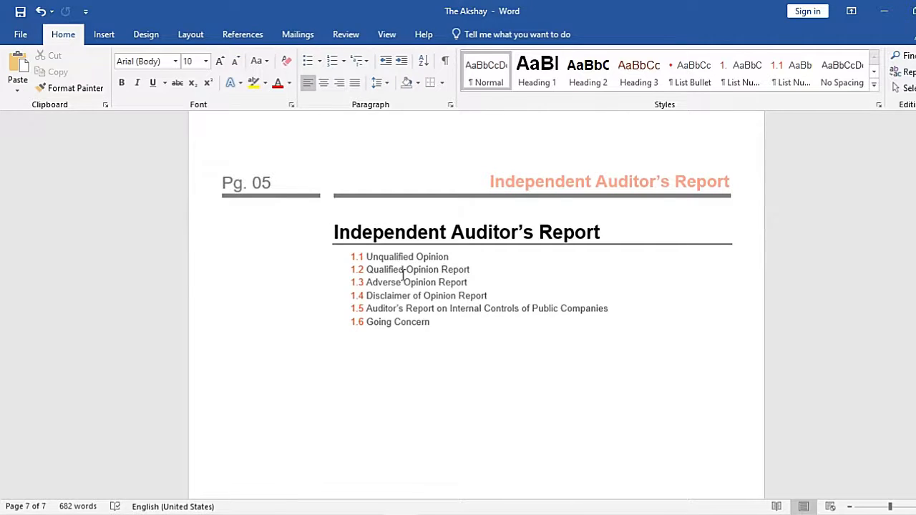
mouse_move(407, 282)
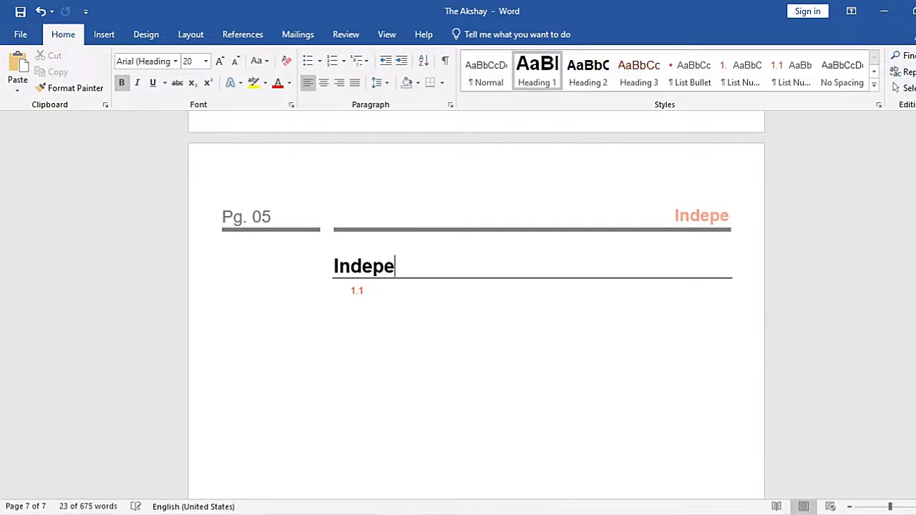
- Remove the leftover empty last page, leaving a six-page report ending with Notes to Financial Statements
key("ctrl+z")
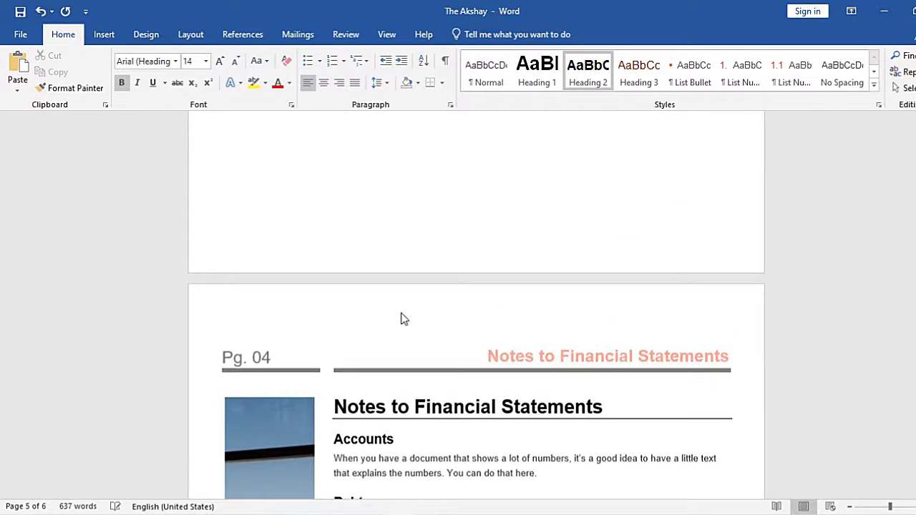
- Scroll to the Financial Statements page and enter \page in the Go To box
scroll("down", 3)
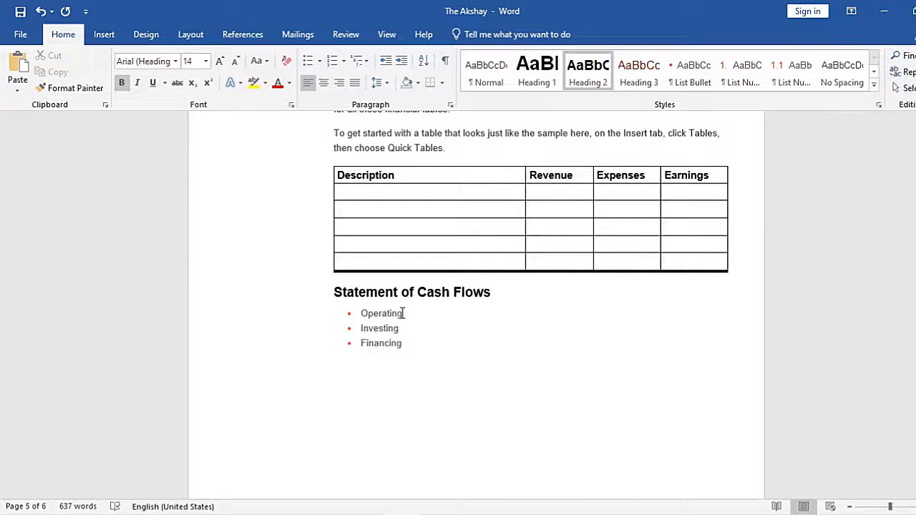
scroll("up", 3)
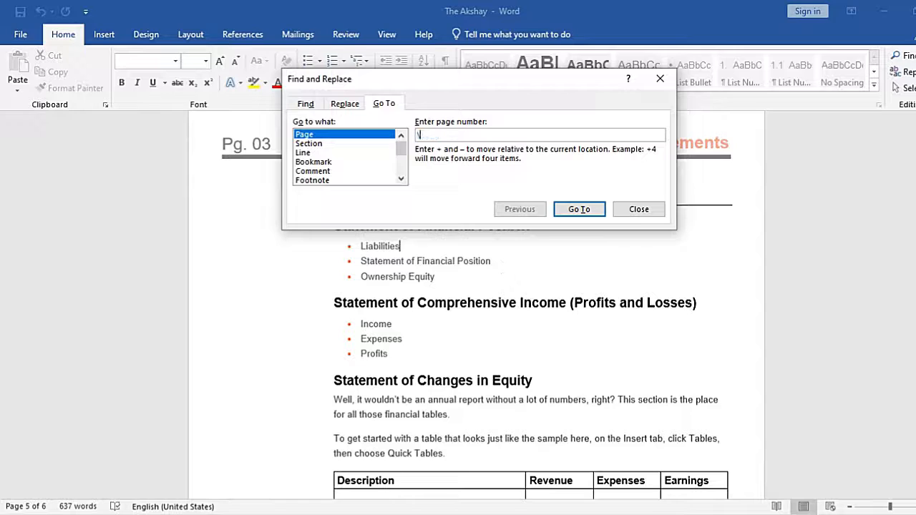
type("\\pa")
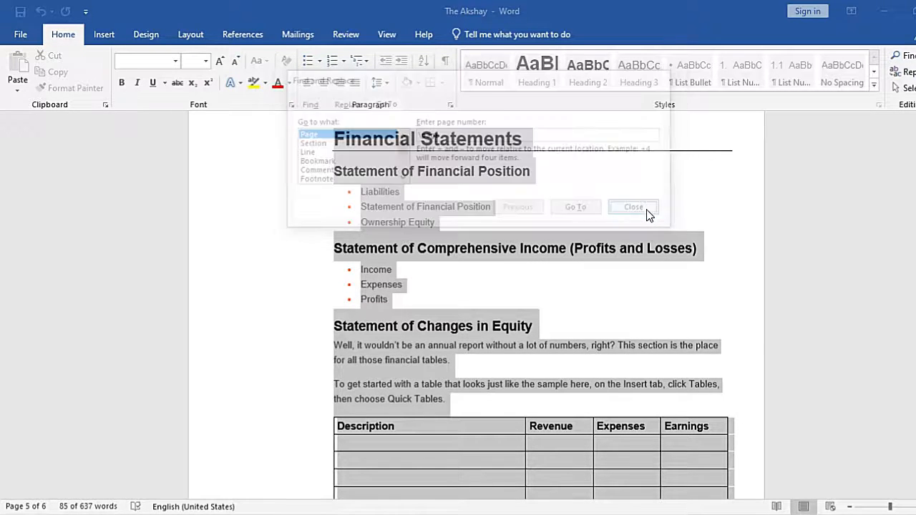
- Close the Find and Replace dialog, keeping the Financial Statements page content highlighted
left_click(632, 207)
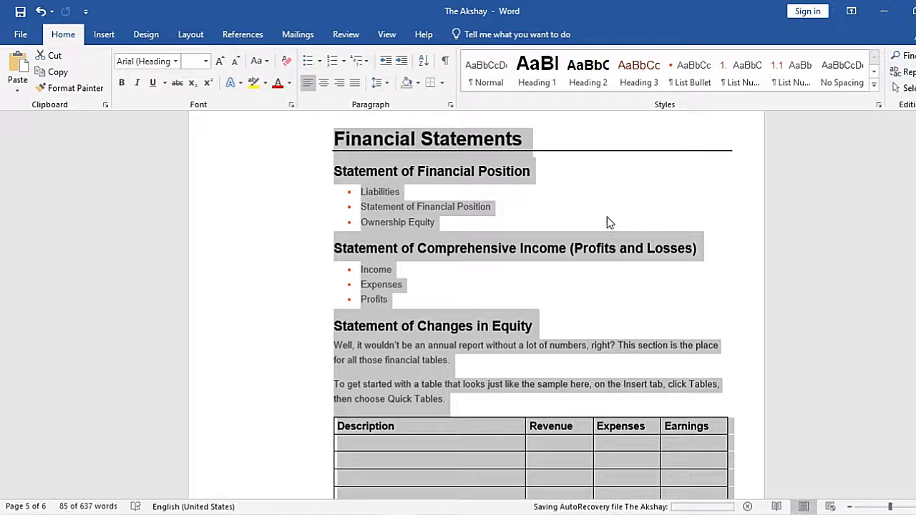
mouse_move(448, 184)
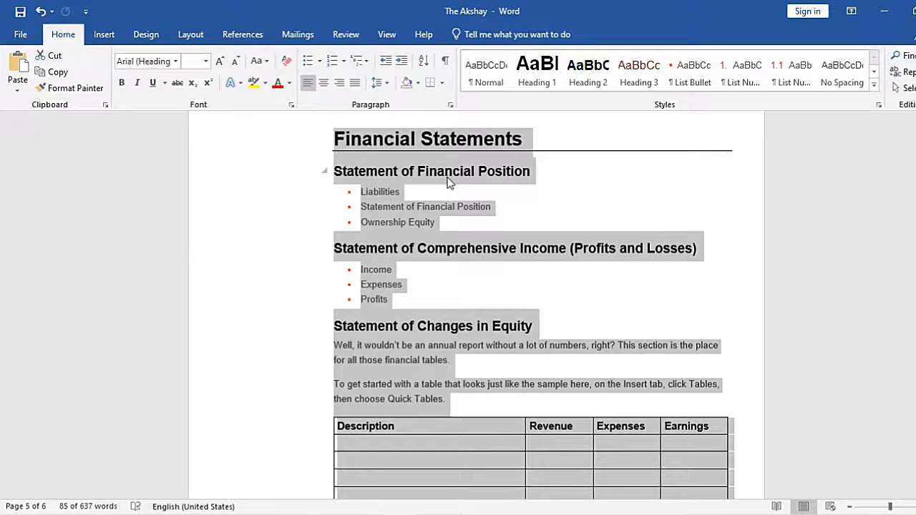